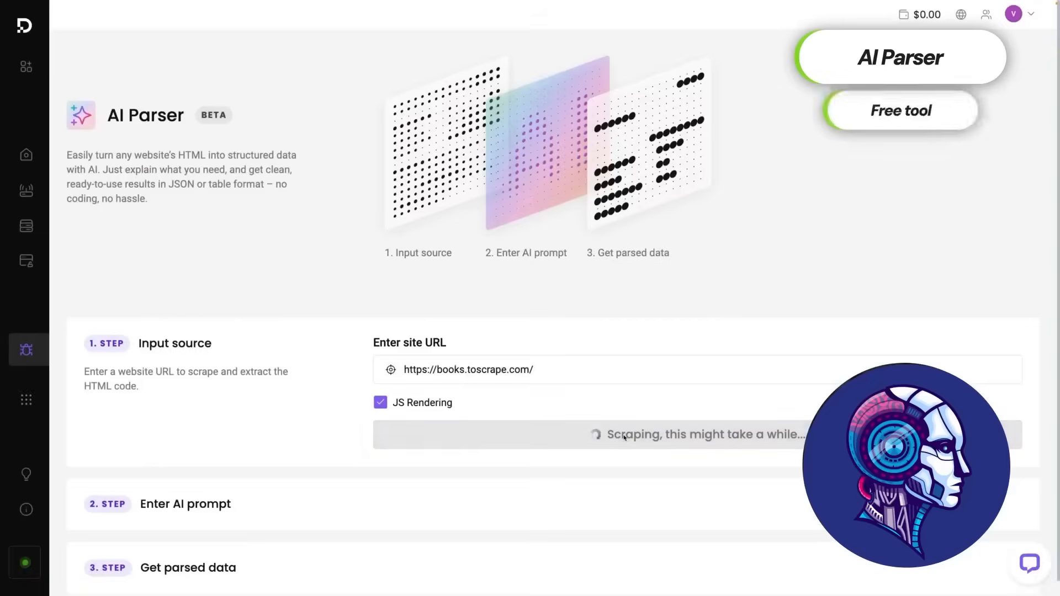
Review the AI Parser results and continue to the ready-made scraping templates page
scroll(down, 3)
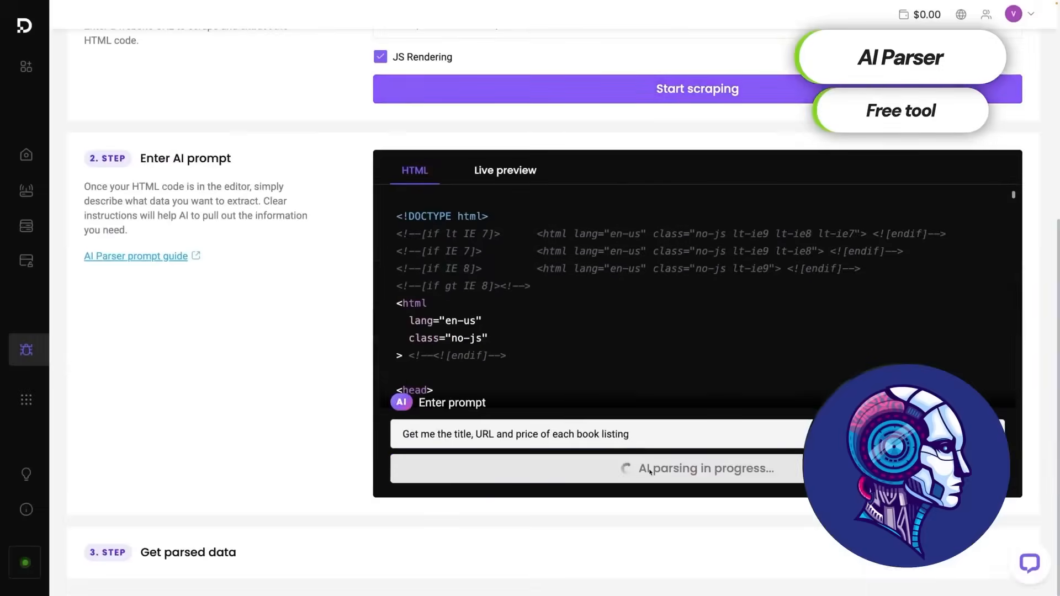
click(697, 469)
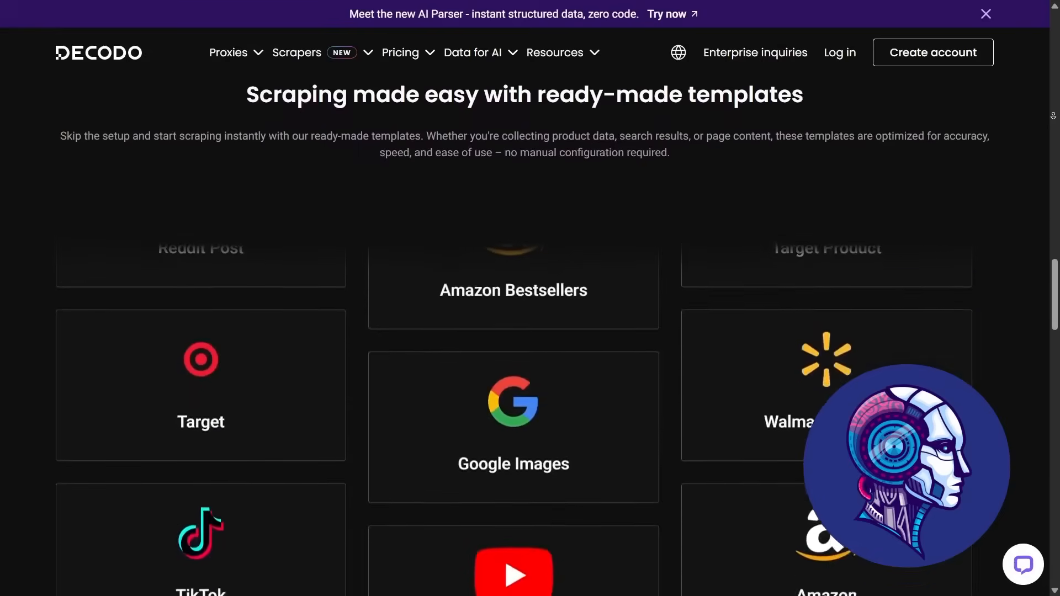
scroll(down, 3)
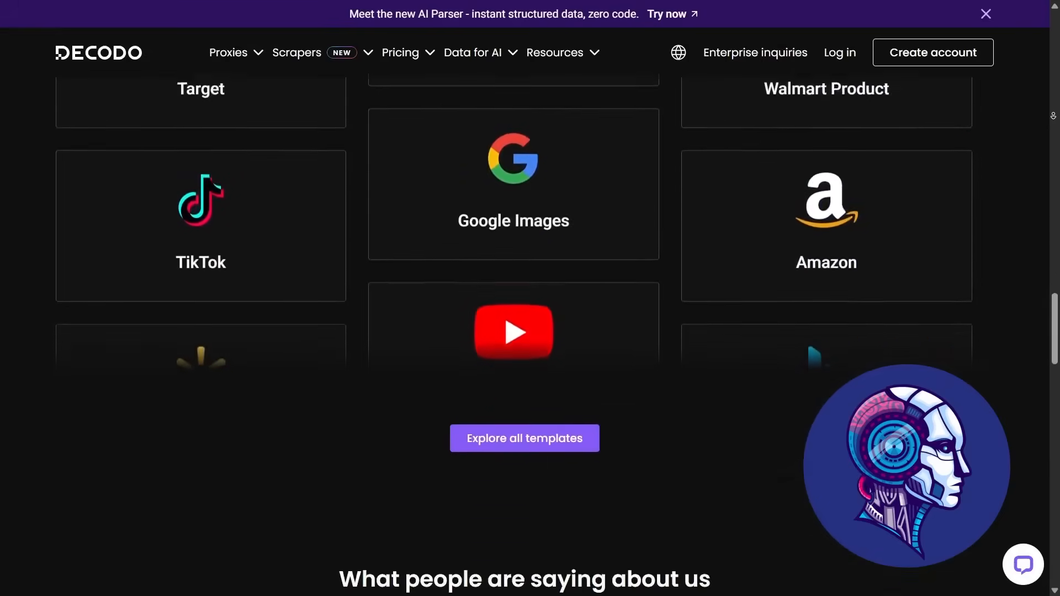
scroll(down, 3)
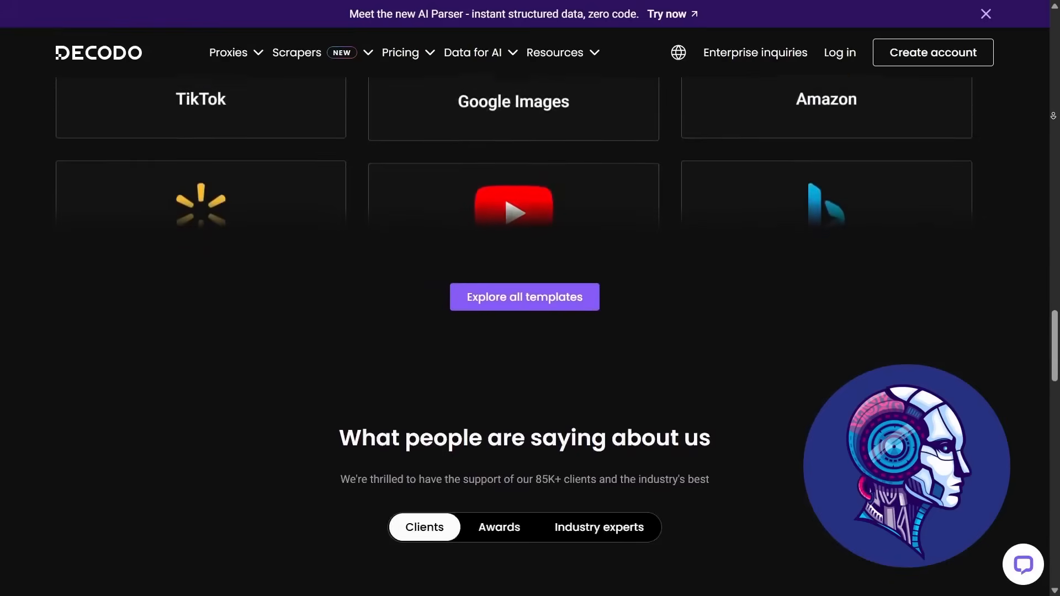
scroll(down, 3)
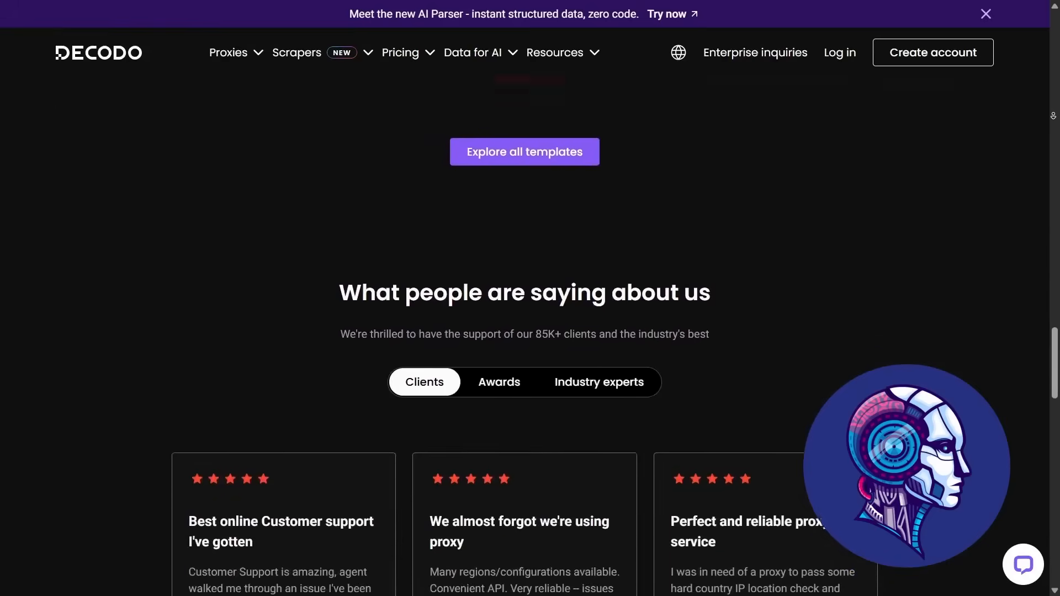
scroll(down, 3)
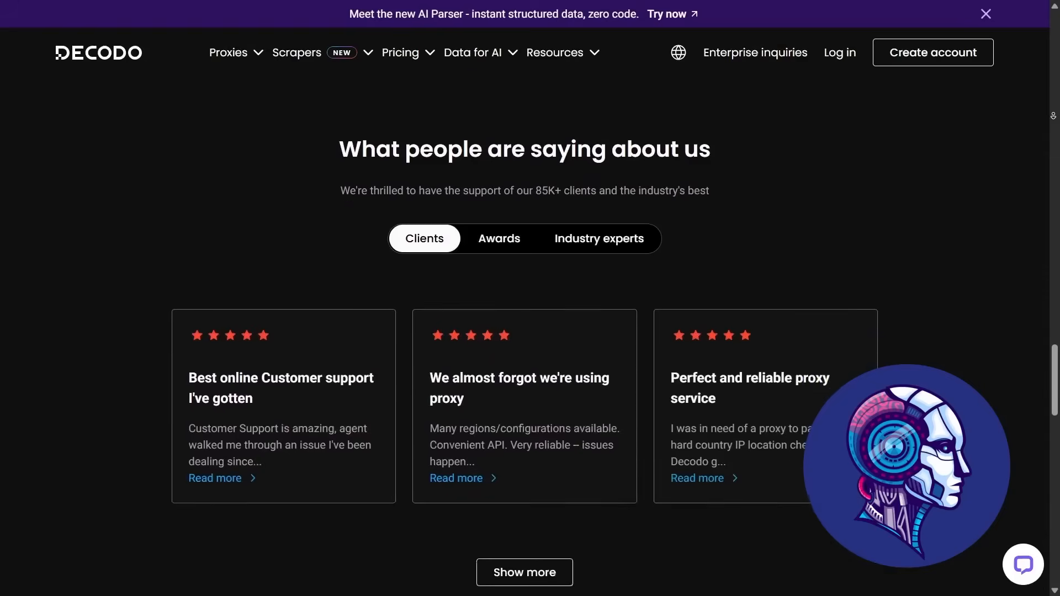
scroll(down, 3)
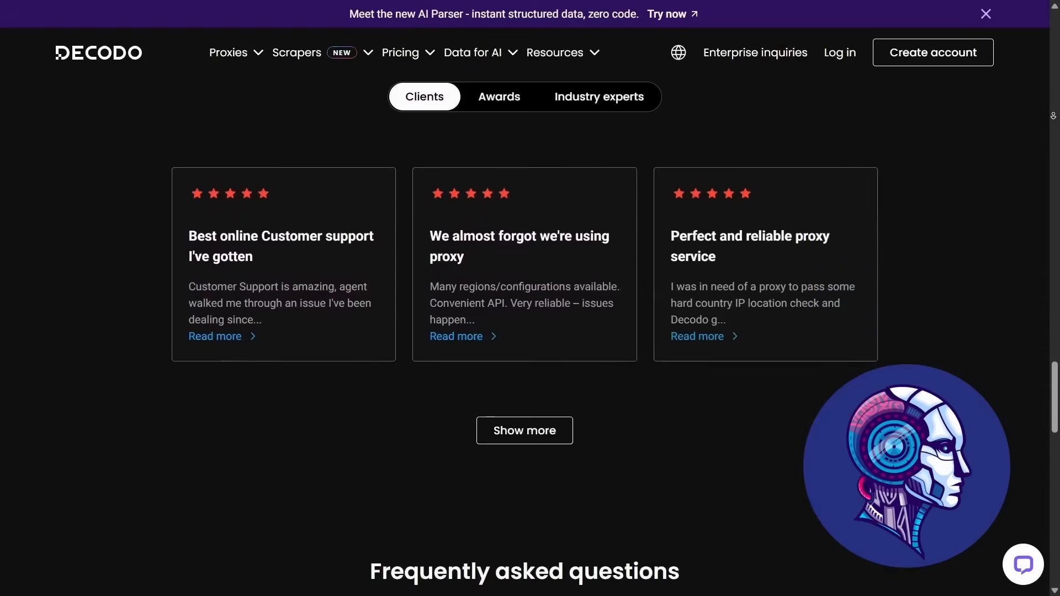
scroll(down, 3)
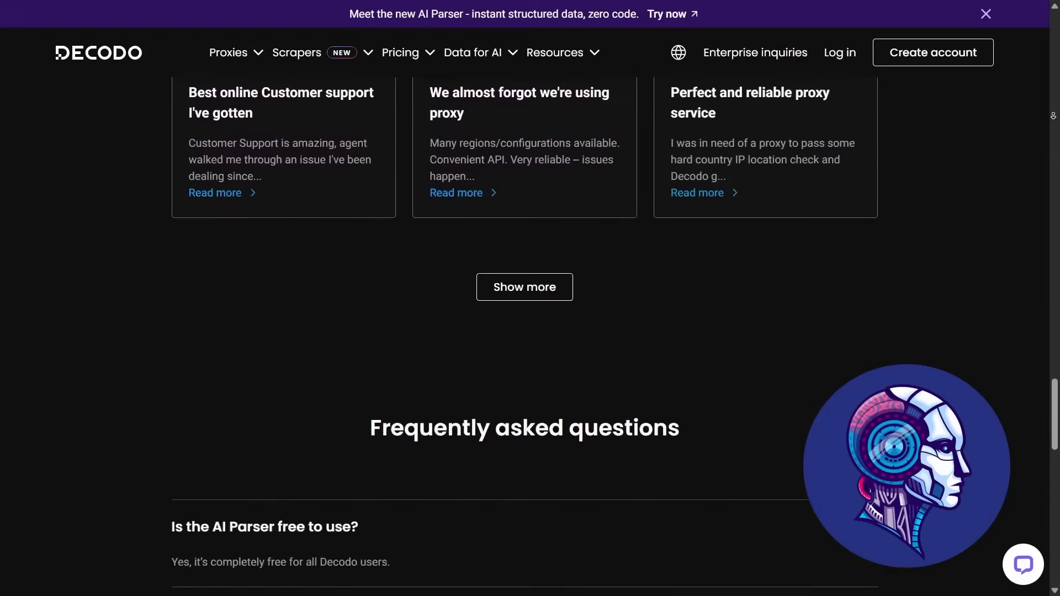
scroll(down, 3)
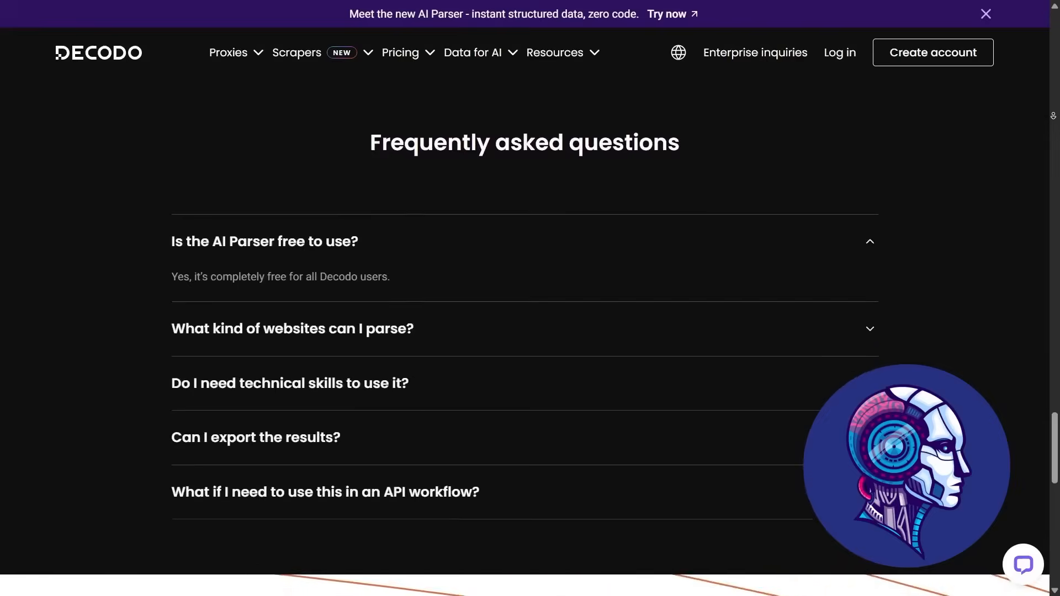
scroll(down, 3)
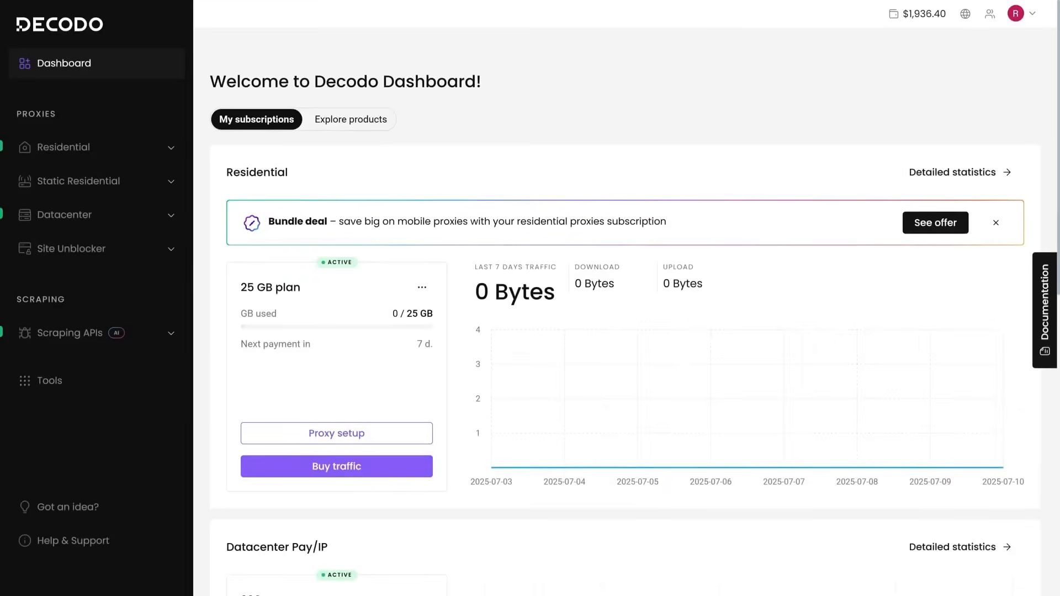
Select YouTube Transcript as the Web Advanced scraping target, then switch to the YouTube video page
click(67, 332)
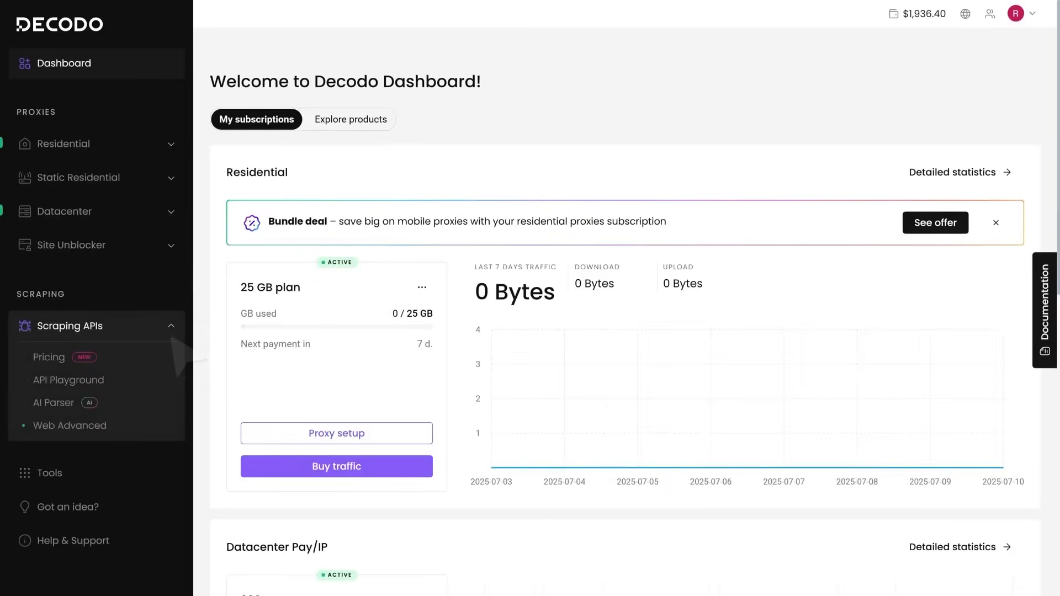
click(69, 425)
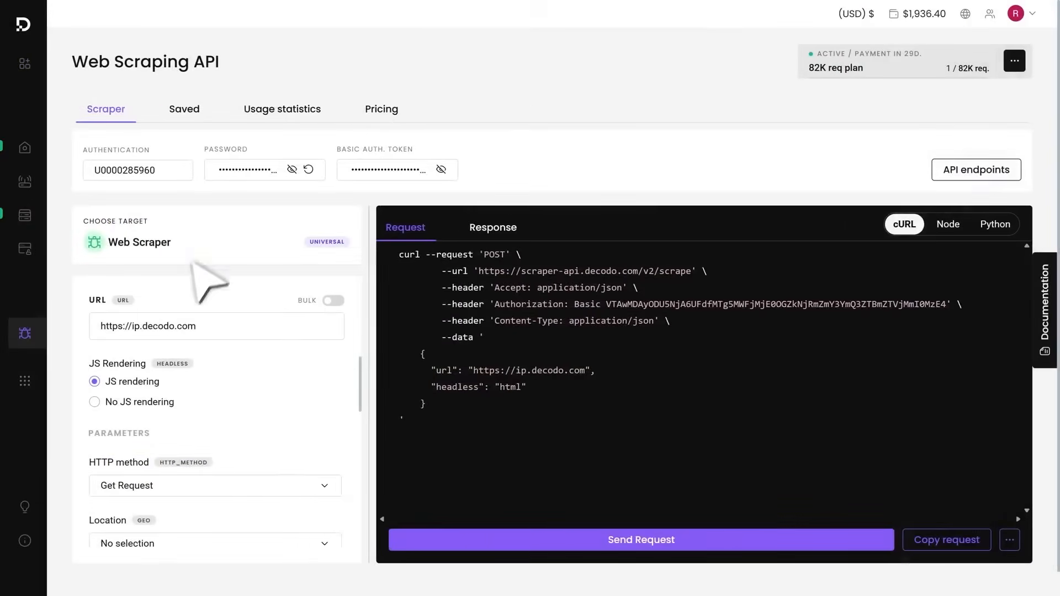
click(139, 242)
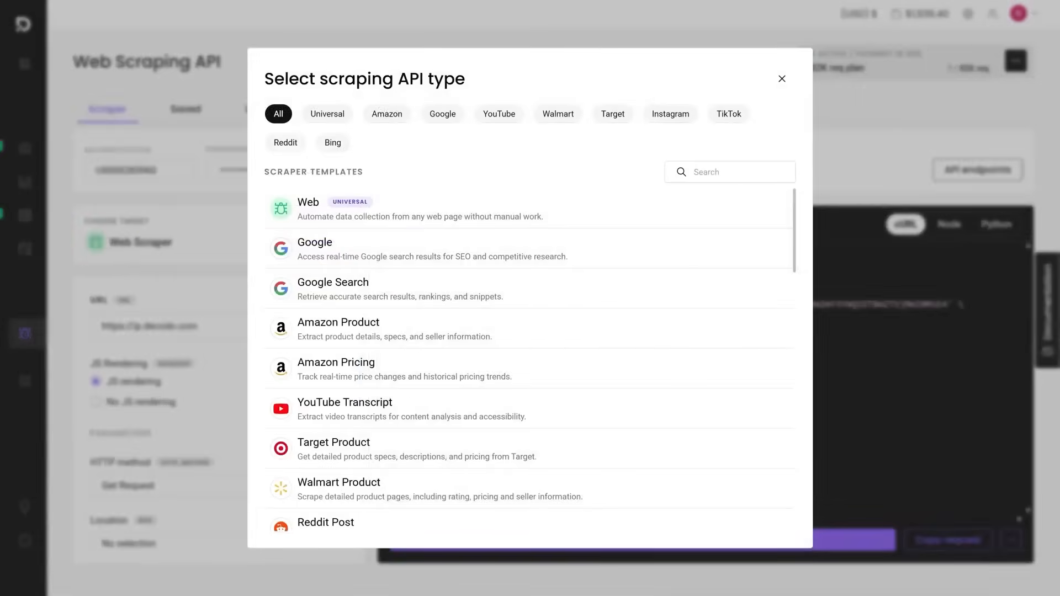
click(498, 113)
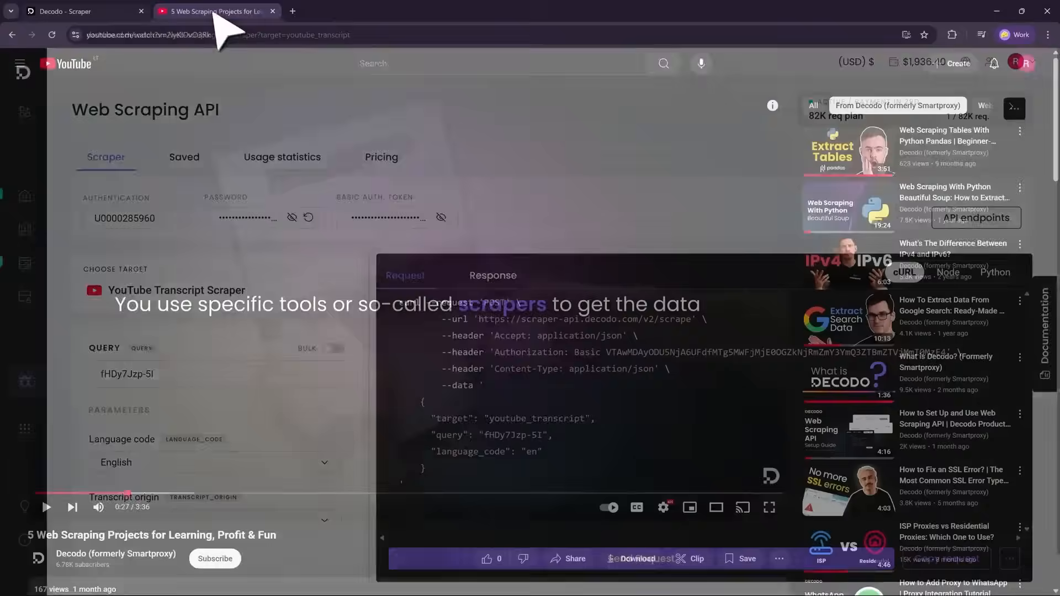
click(78, 11)
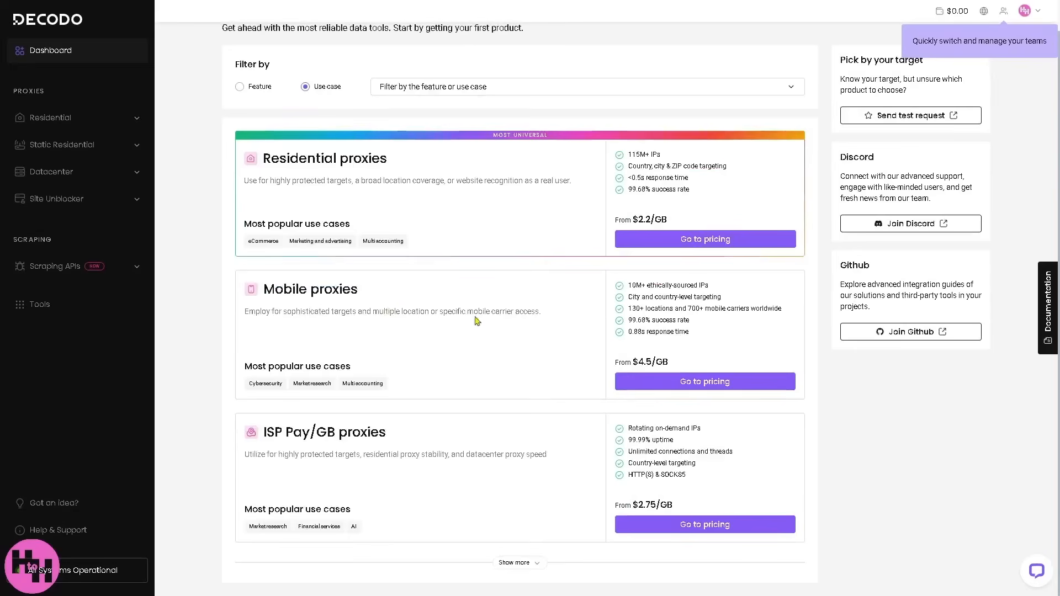
Go through Residential to Mobile proxies and pick the 500 GB plan totalling $2,250
click(51, 117)
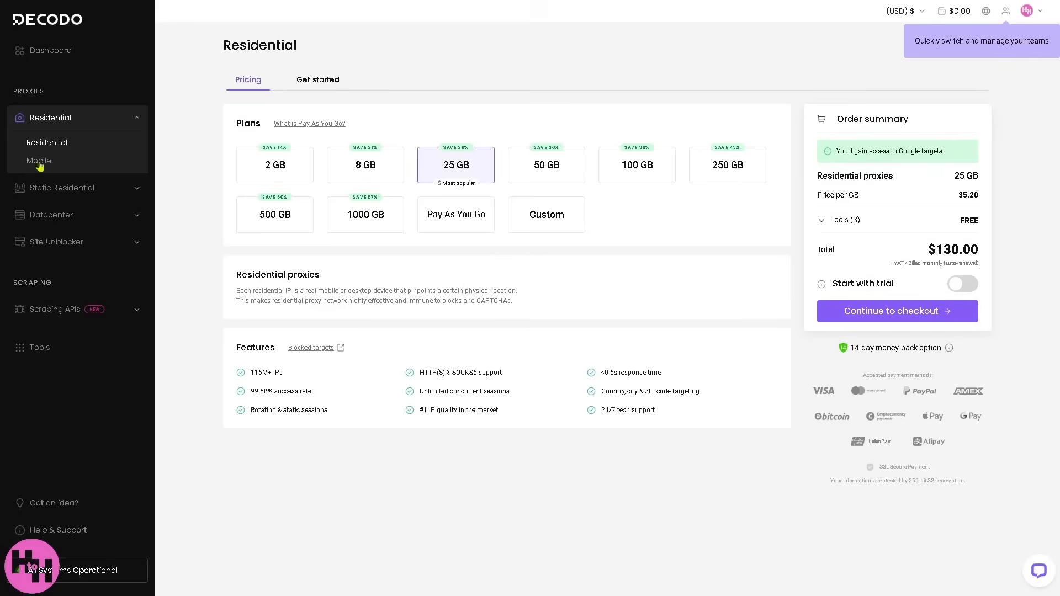
click(39, 161)
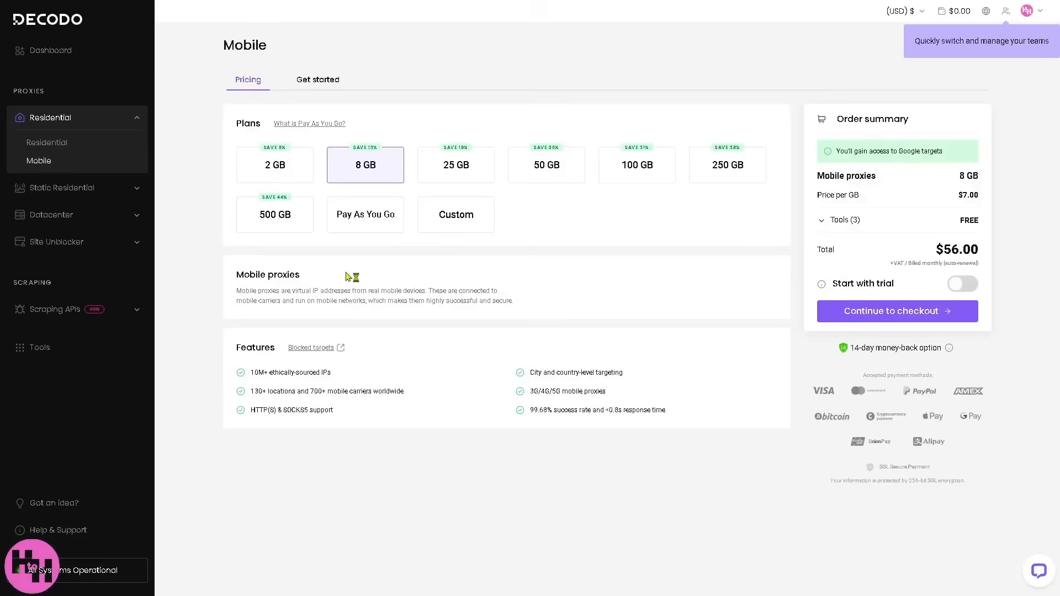
mouse_move(364, 214)
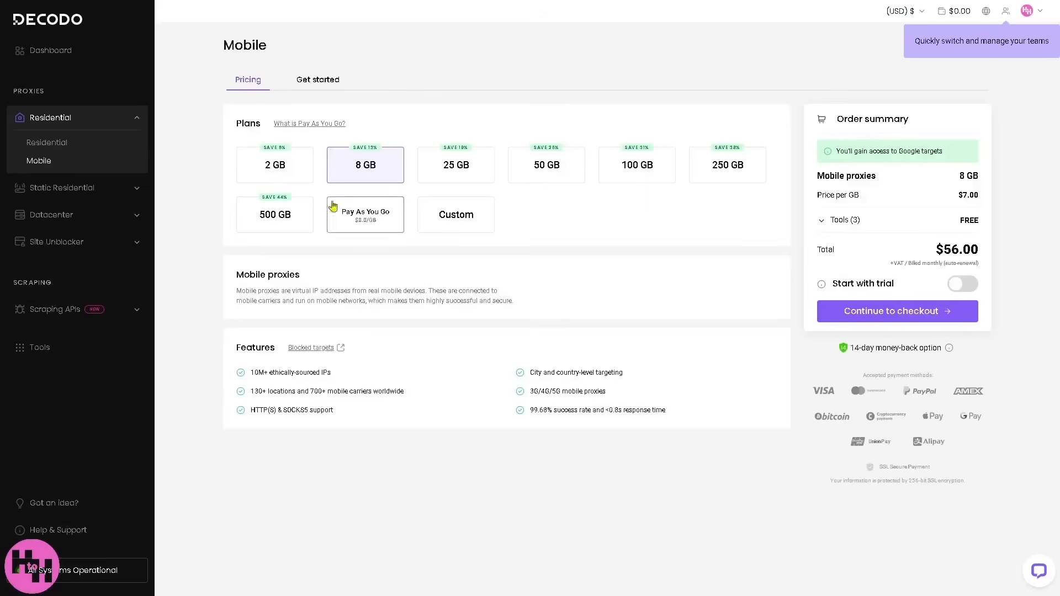
click(274, 214)
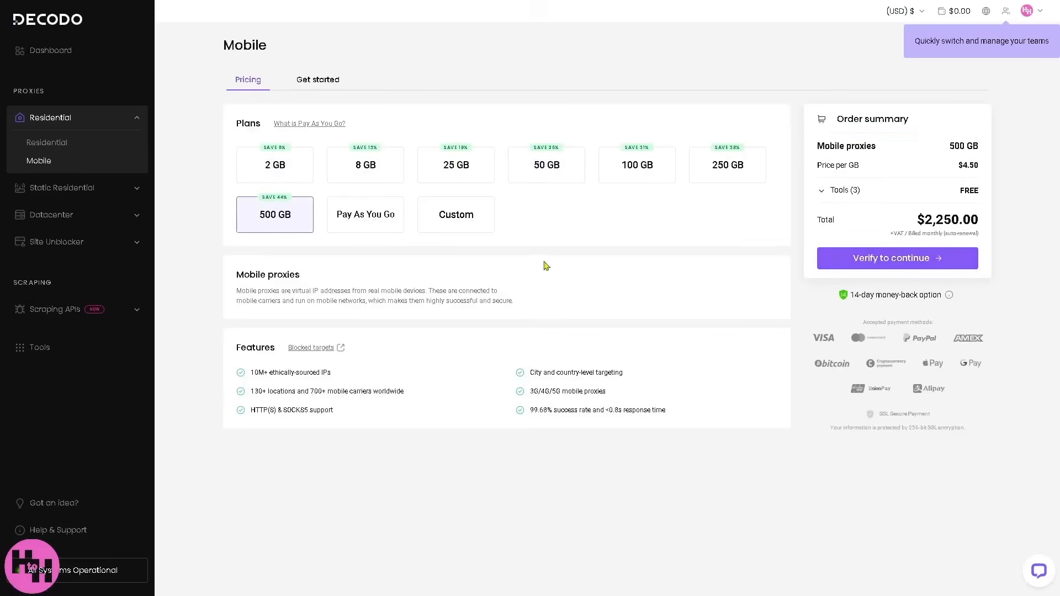